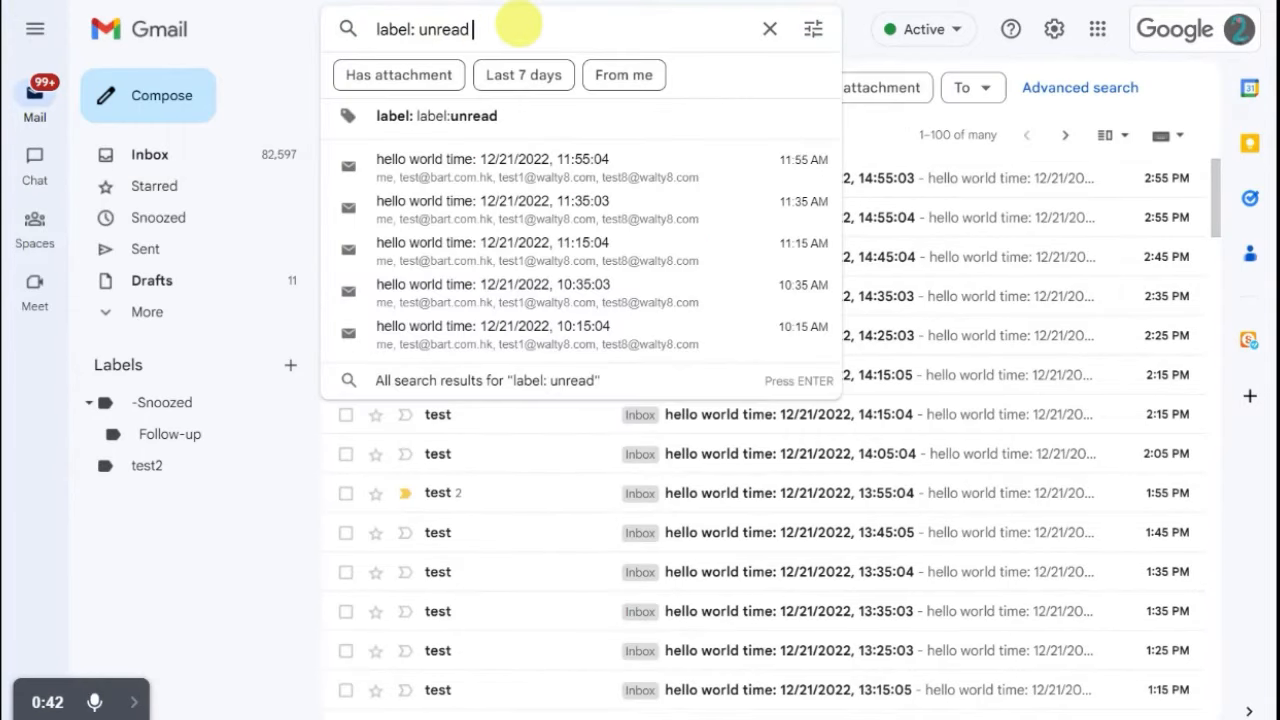
- Select every conversation matching the label:unread search and move them all to Trash
key("Return")
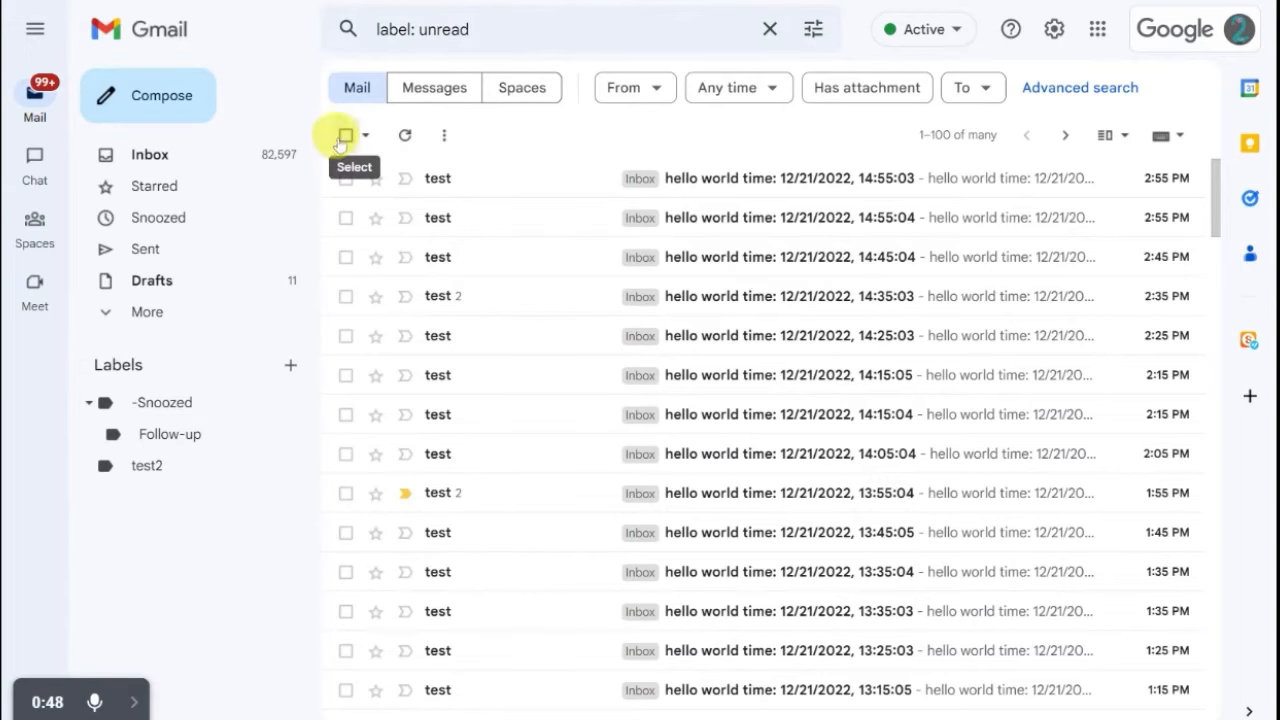
left_click(345, 135)
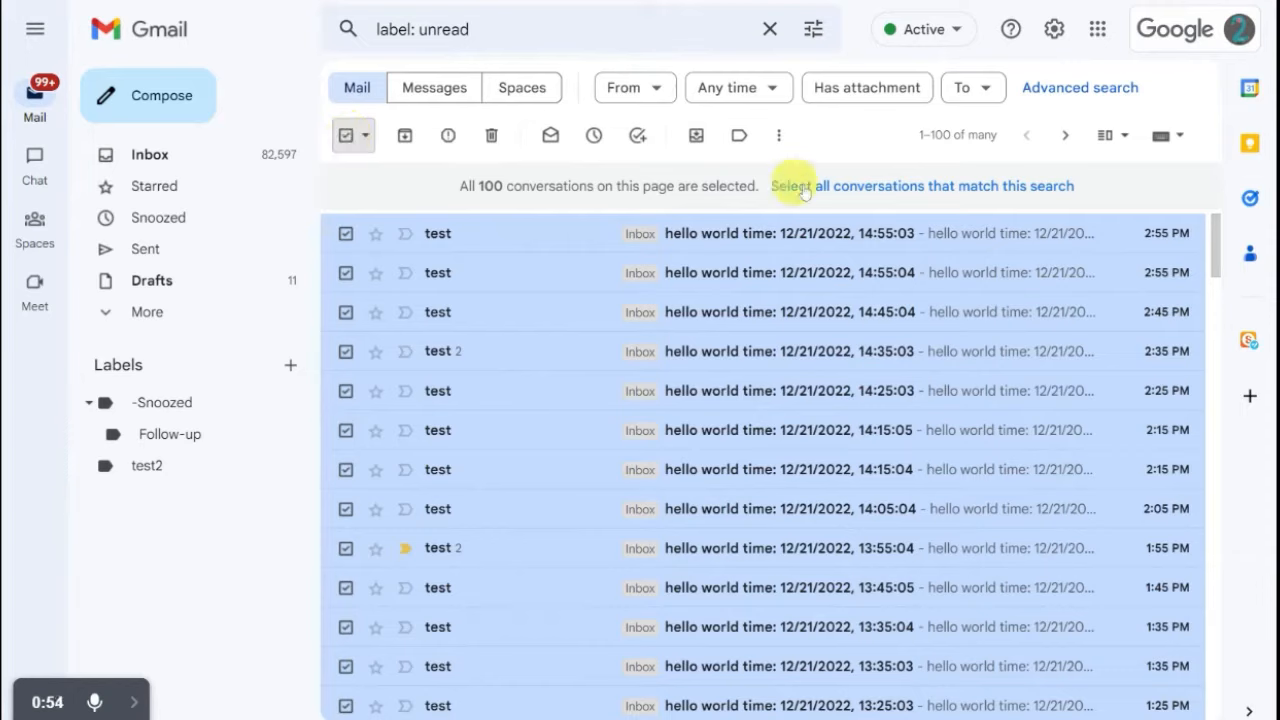
left_click(918, 186)
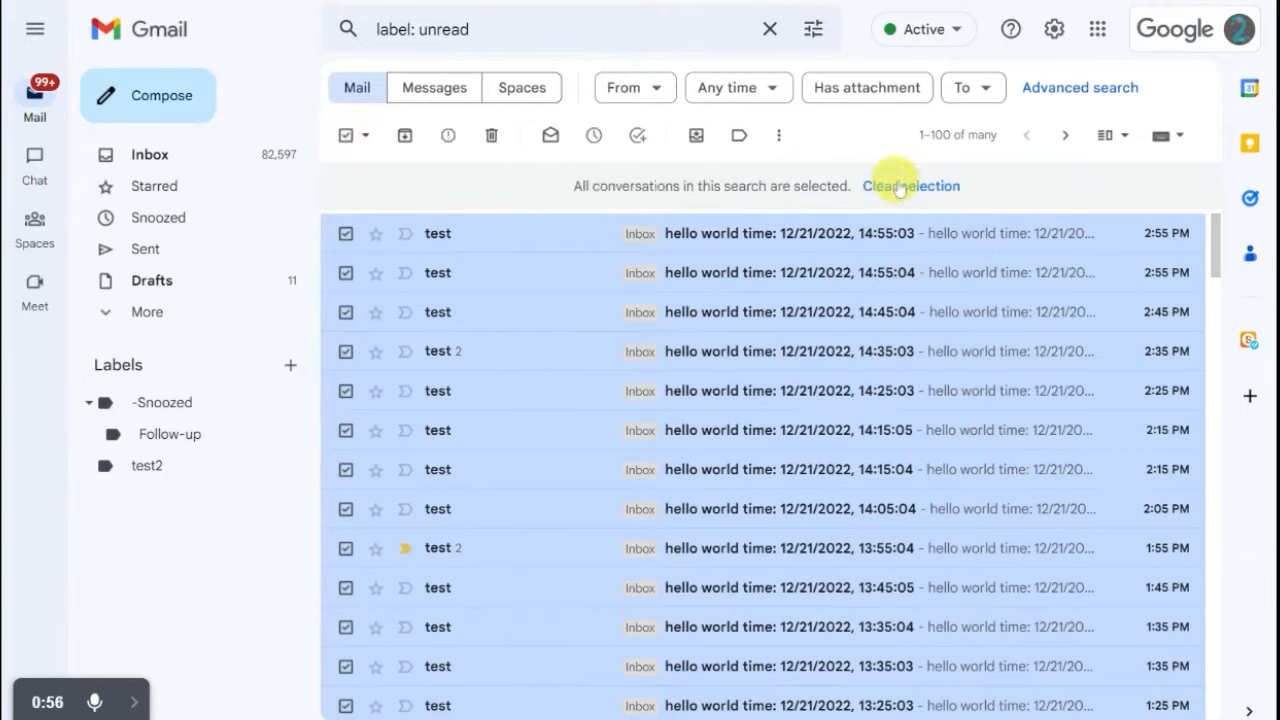
mouse_move(945, 207)
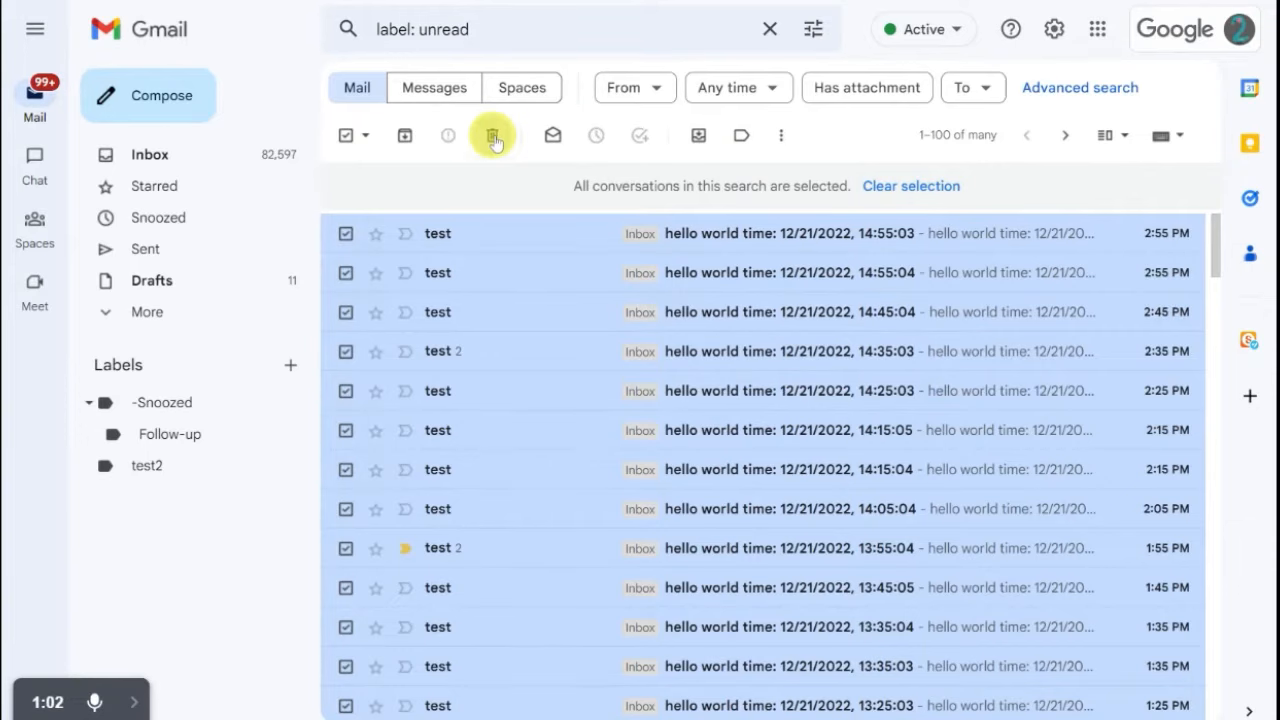
left_click(492, 135)
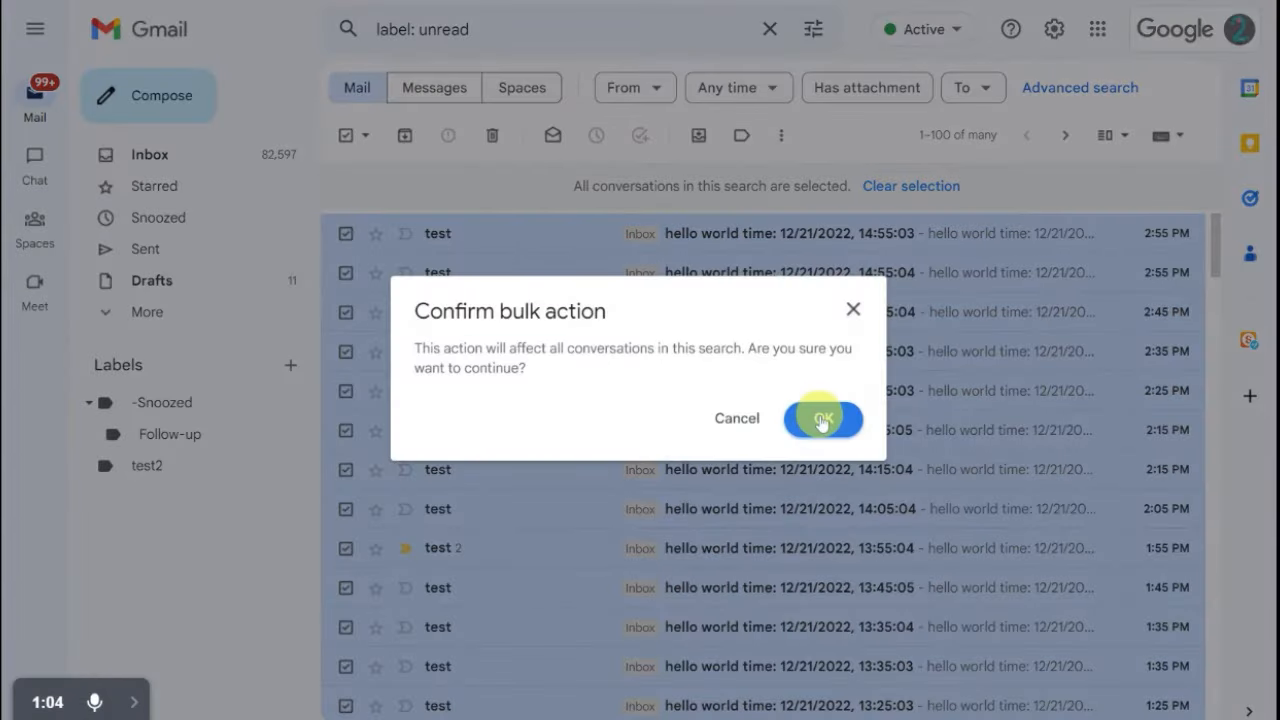
left_click(822, 418)
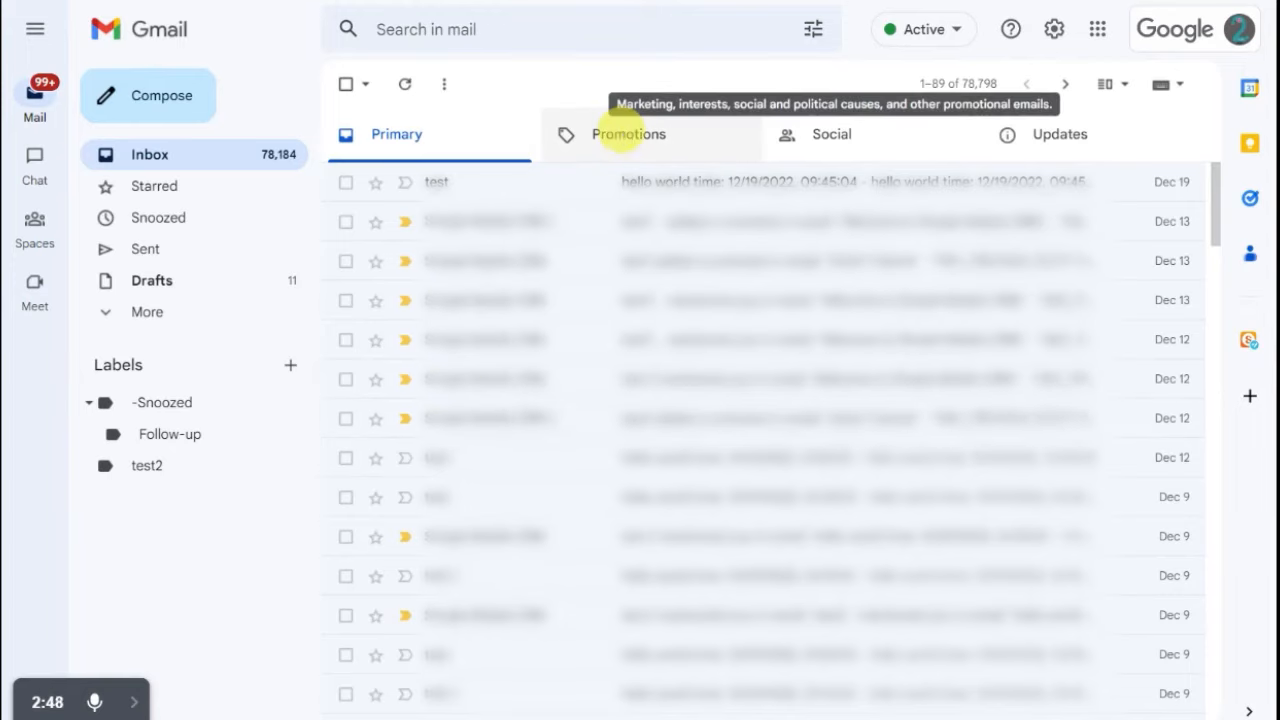
mouse_move(650, 140)
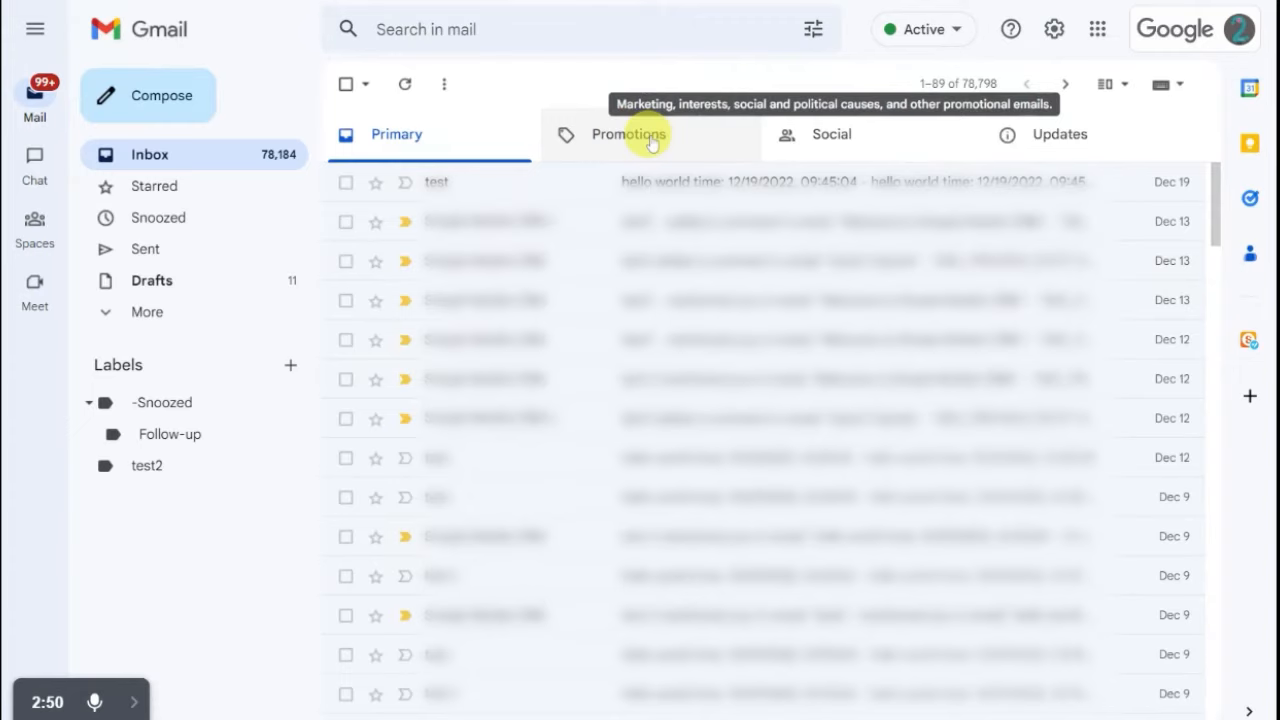
- Select all 212 conversations in the Promotions category and move them to Trash
left_click(628, 134)
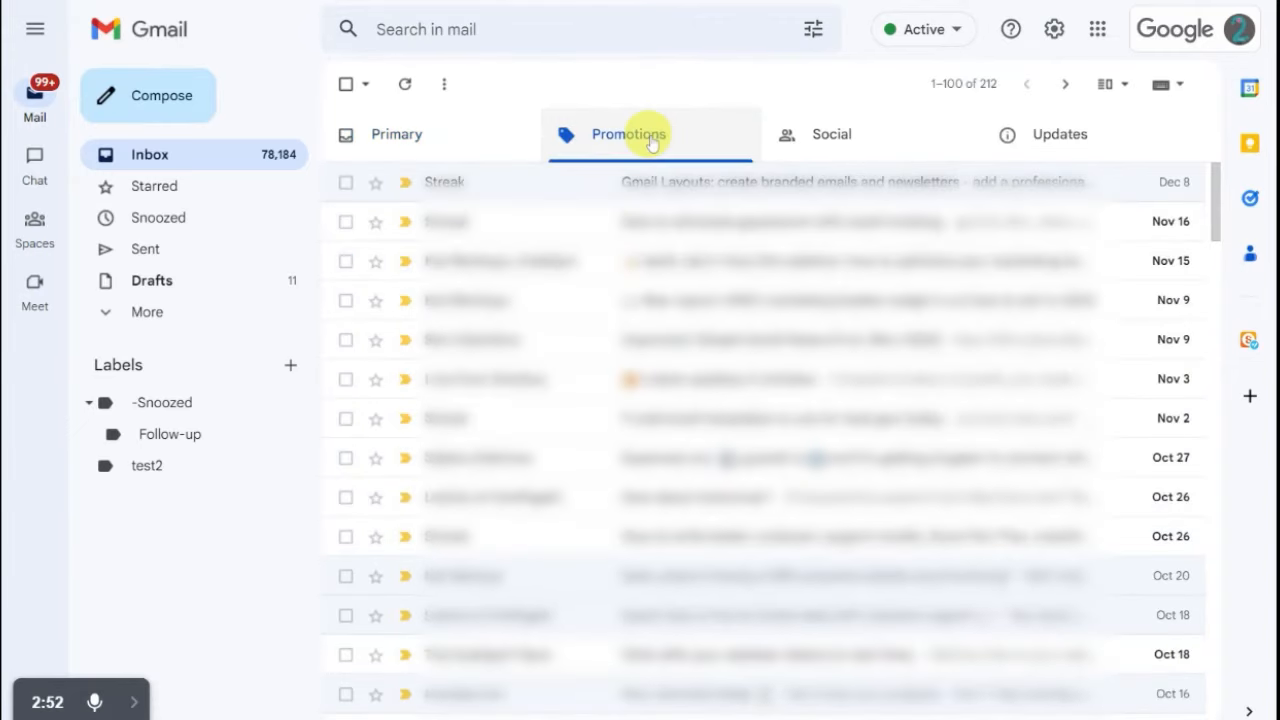
mouse_move(345, 84)
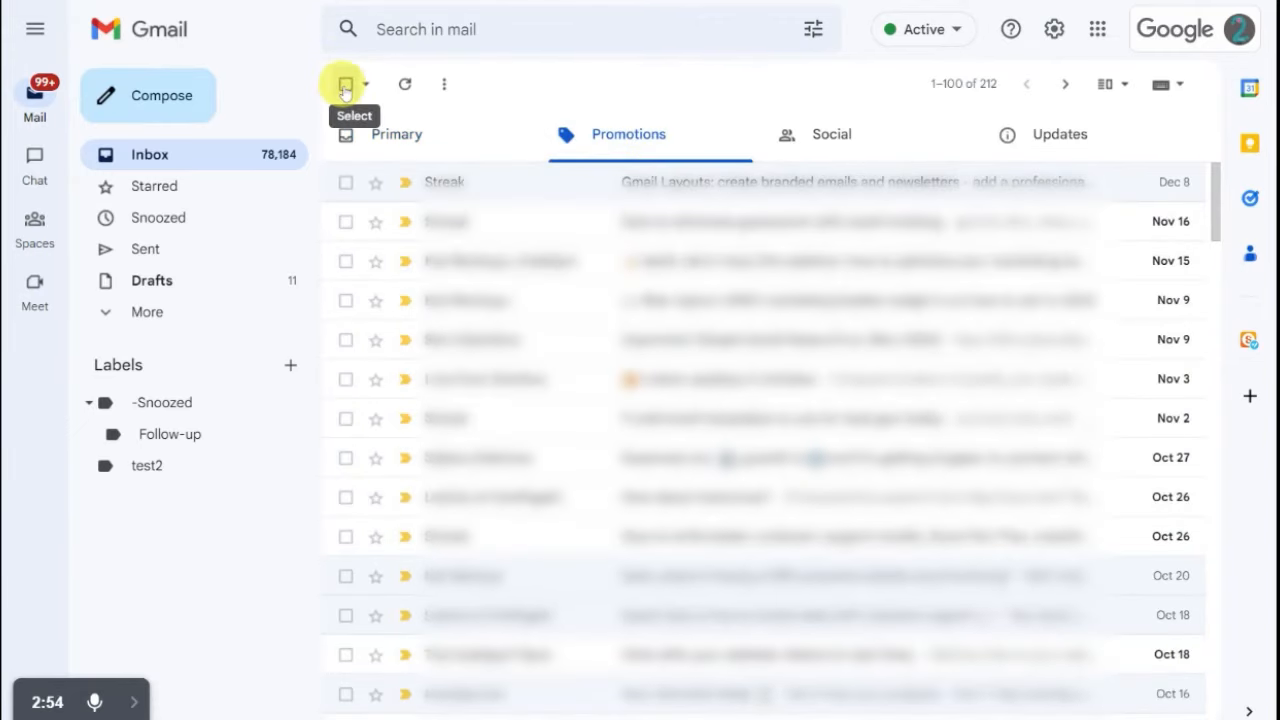
left_click(345, 84)
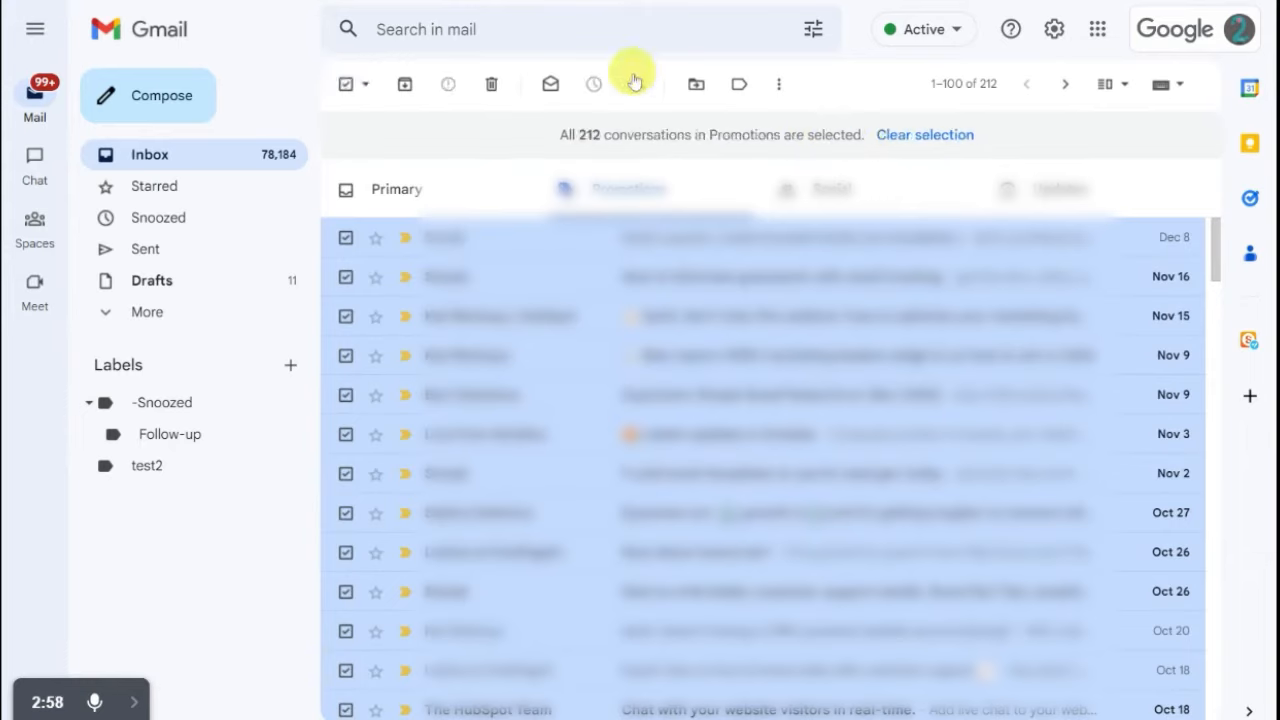
mouse_move(490, 84)
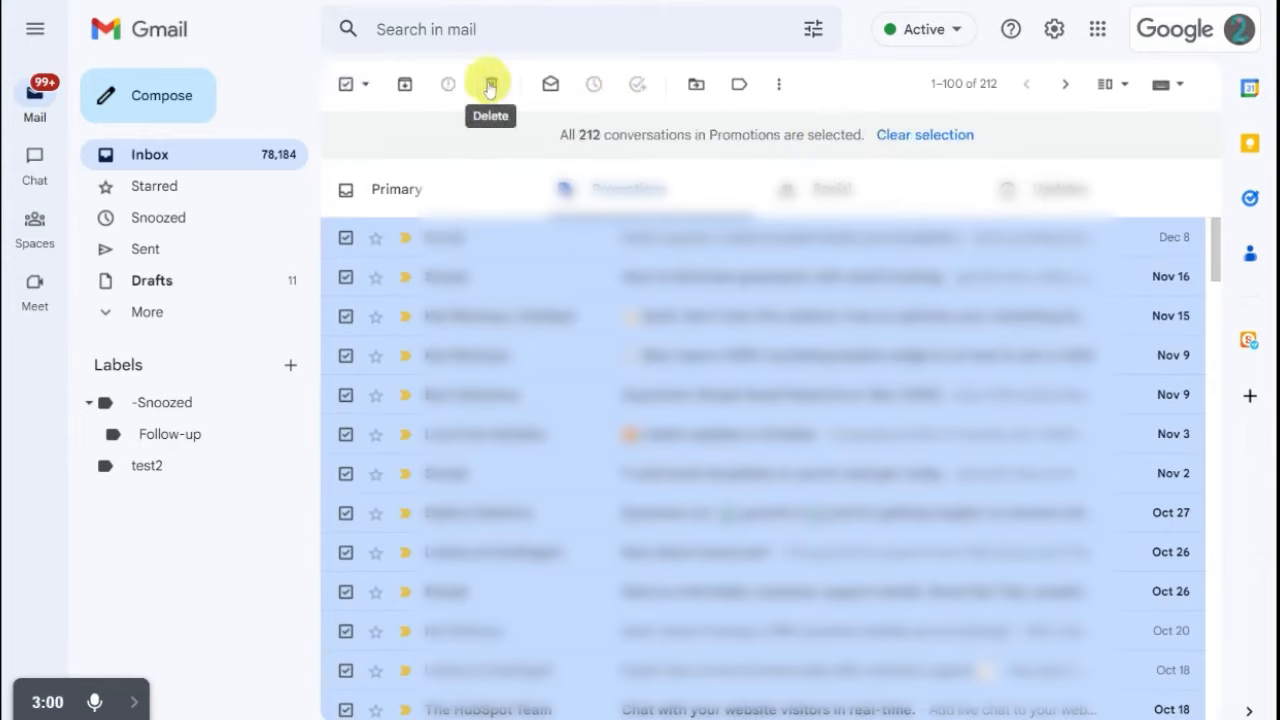
left_click(490, 84)
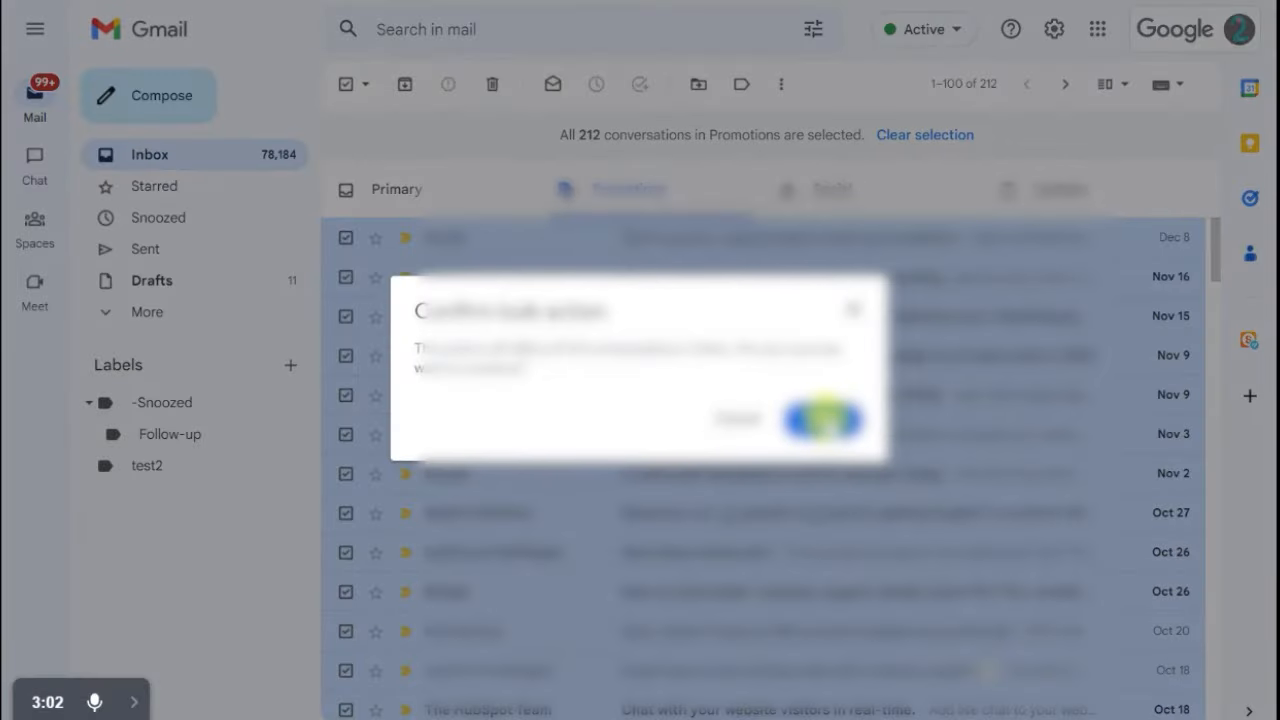
left_click(822, 418)
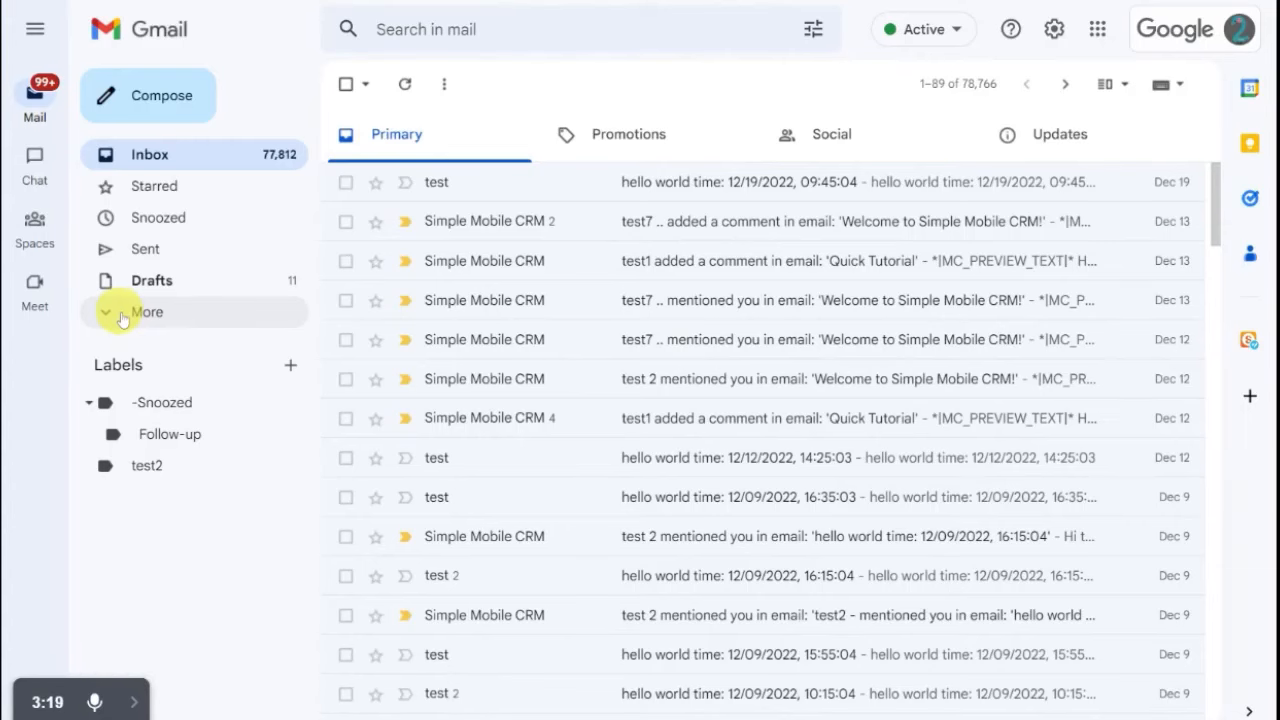
- From Trash, move the 14:55:03 hello world email back to the Inbox
left_click(148, 468)
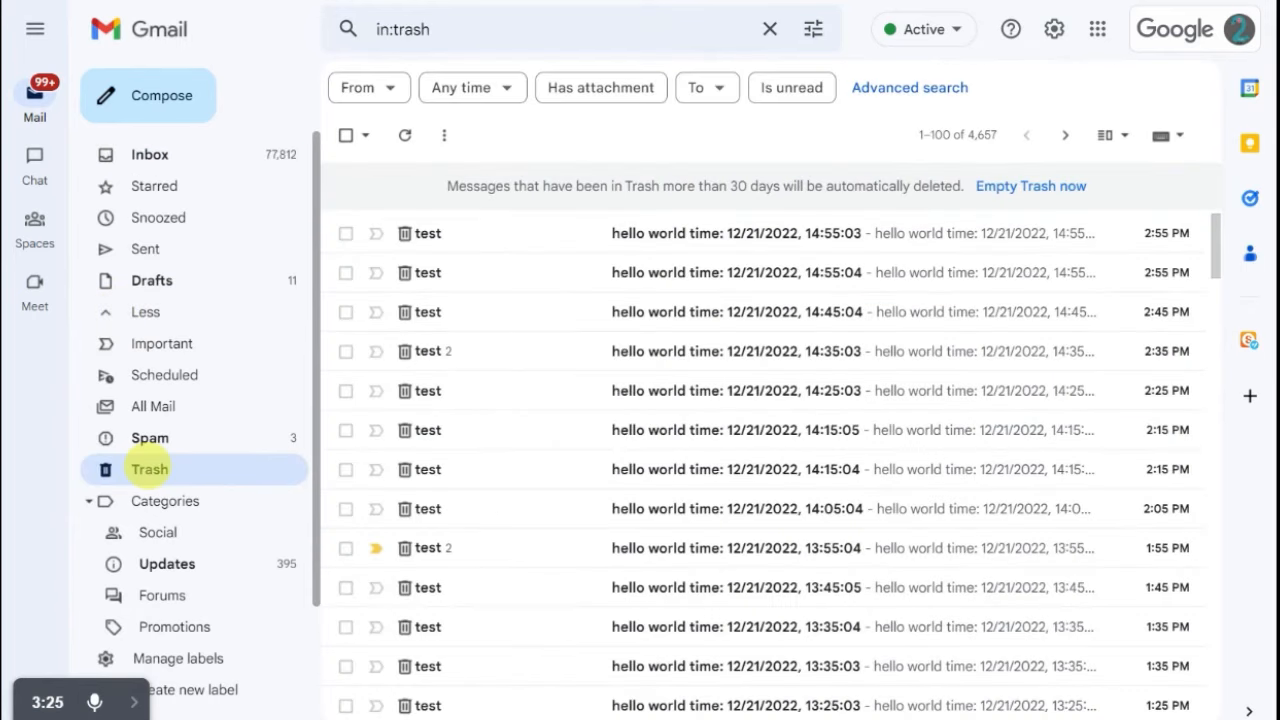
mouse_move(345, 233)
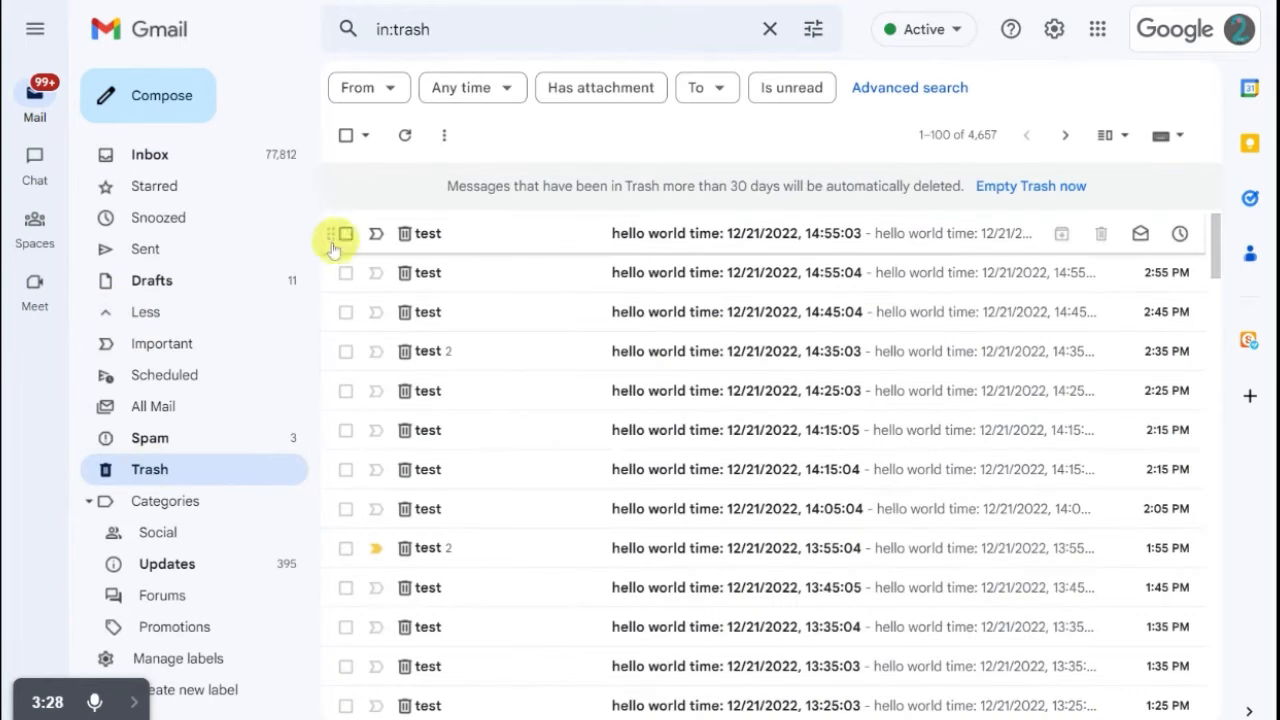
left_click(345, 233)
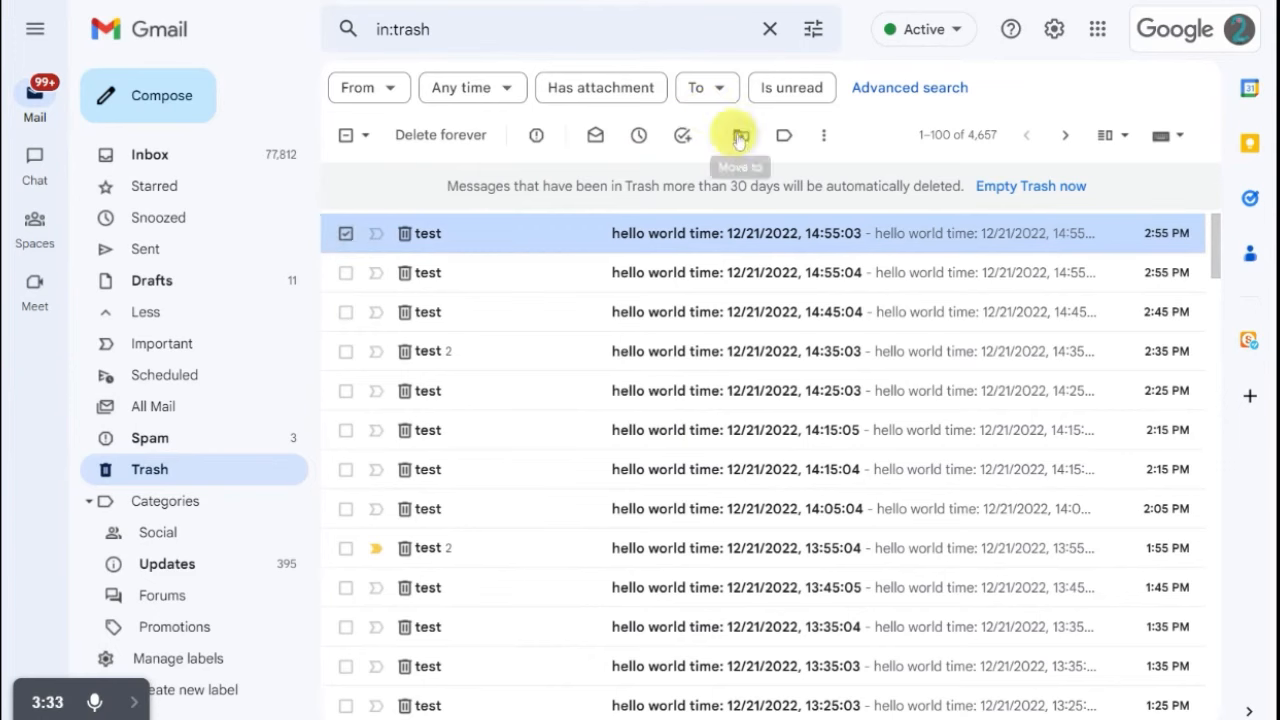
left_click(740, 135)
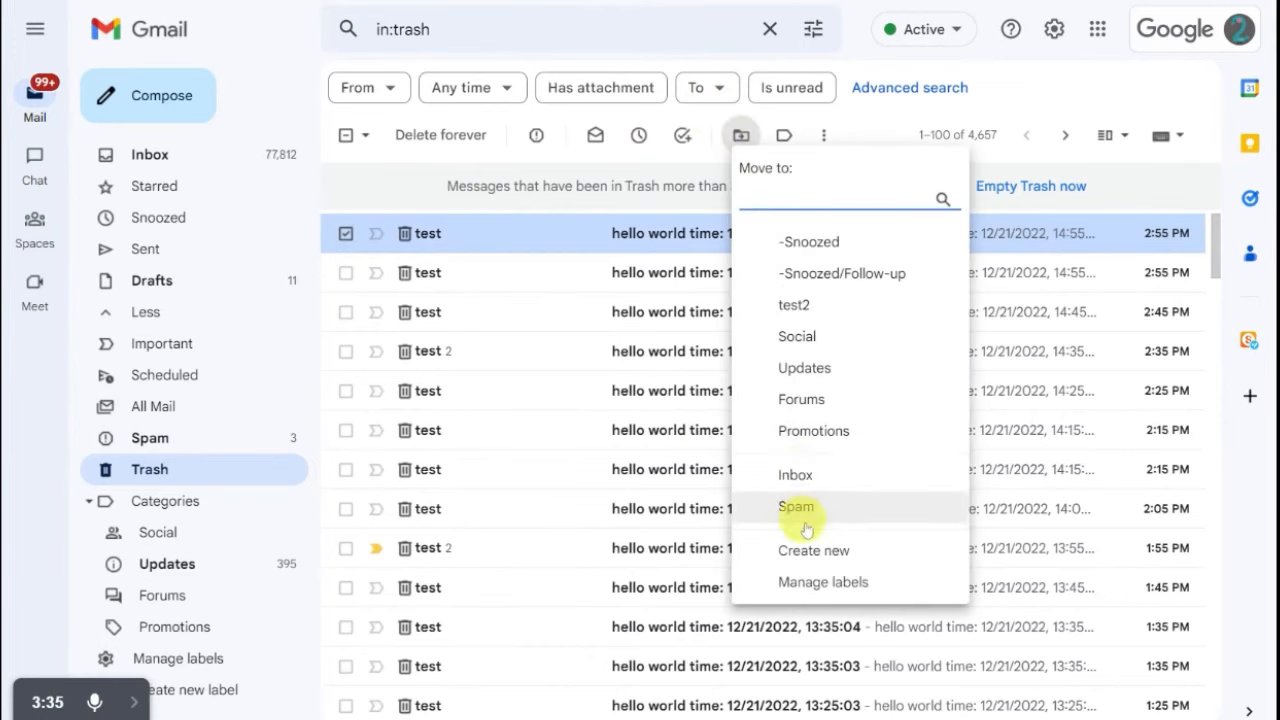
left_click(796, 507)
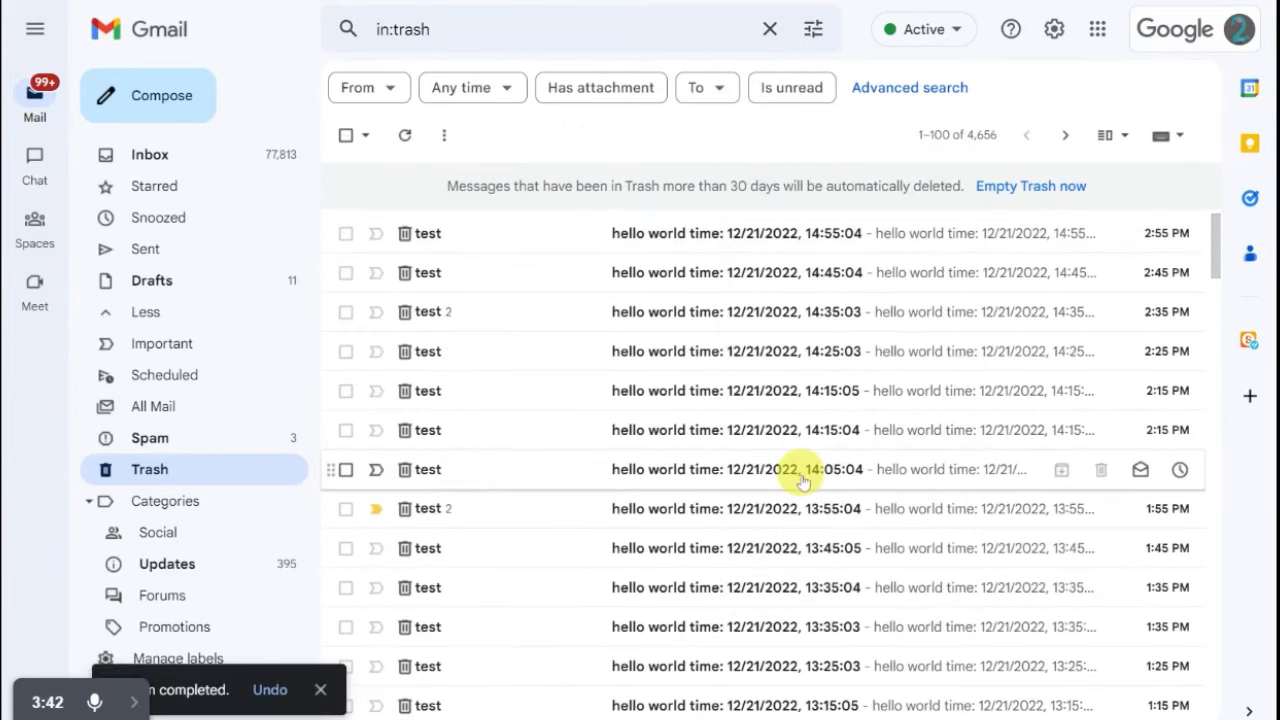
left_click(345, 233)
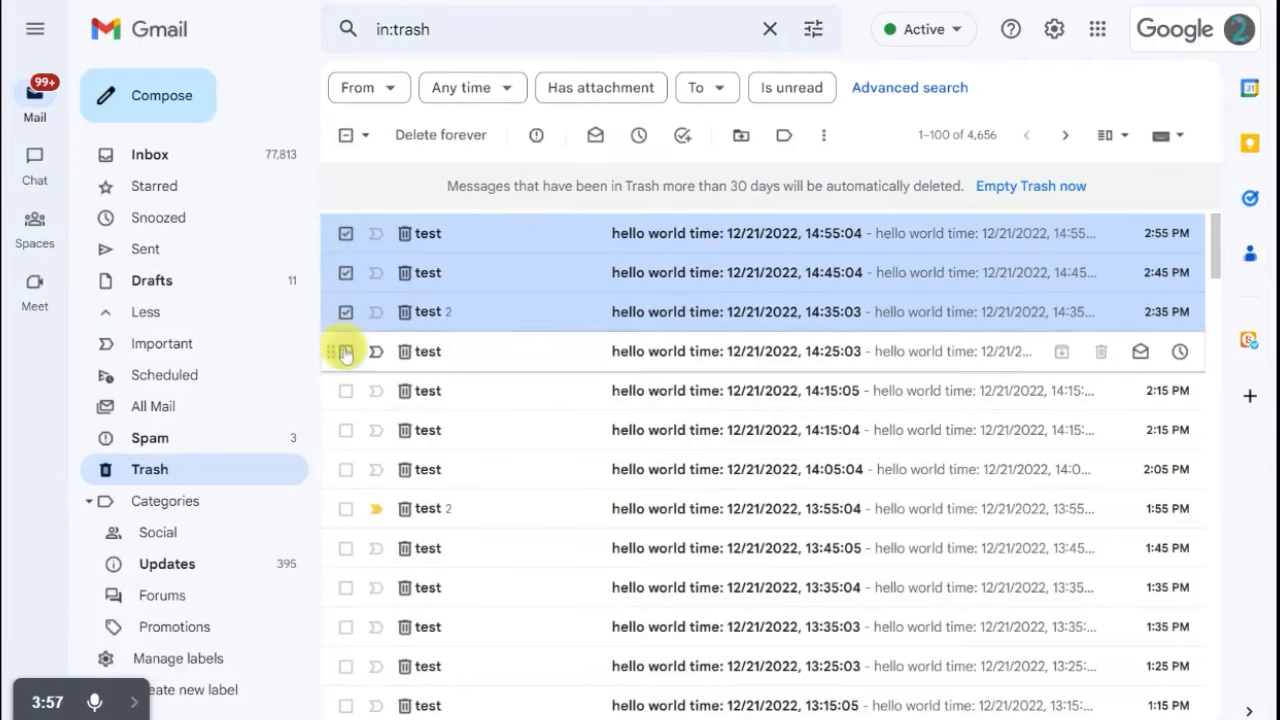
- Add the 14:25:03 email to the Trash selection, making four emails marked
left_click(345, 351)
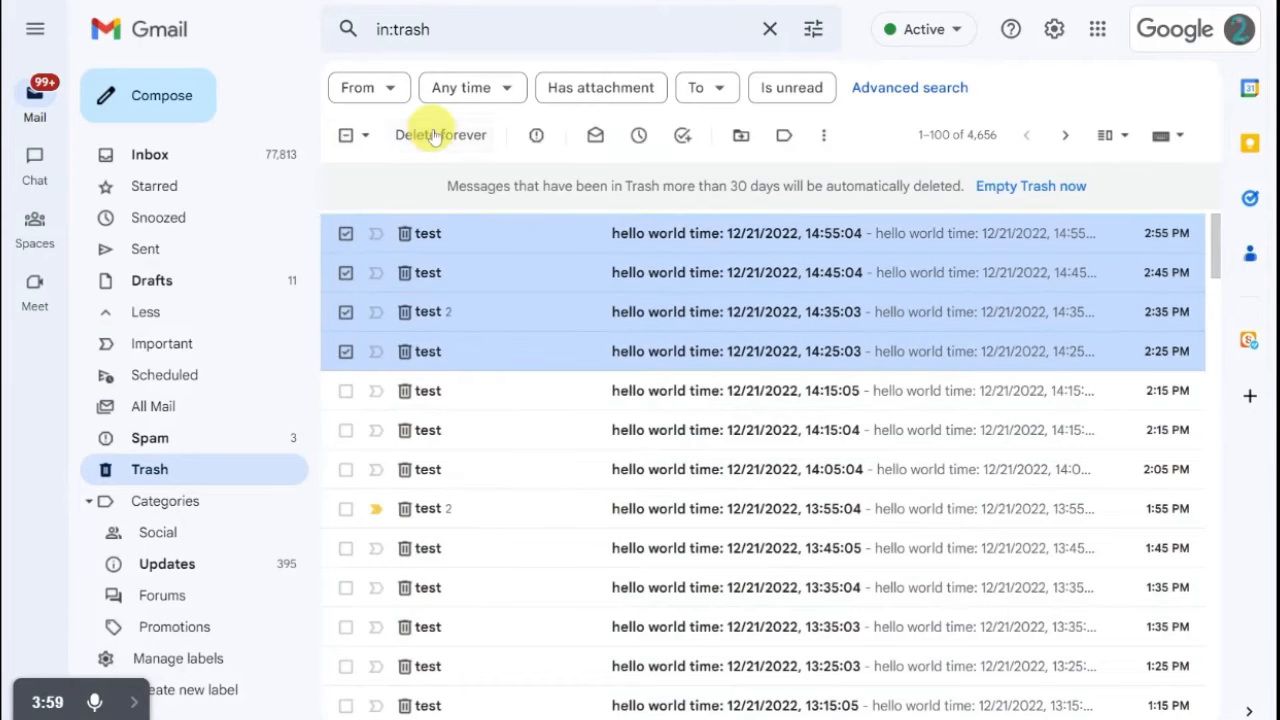